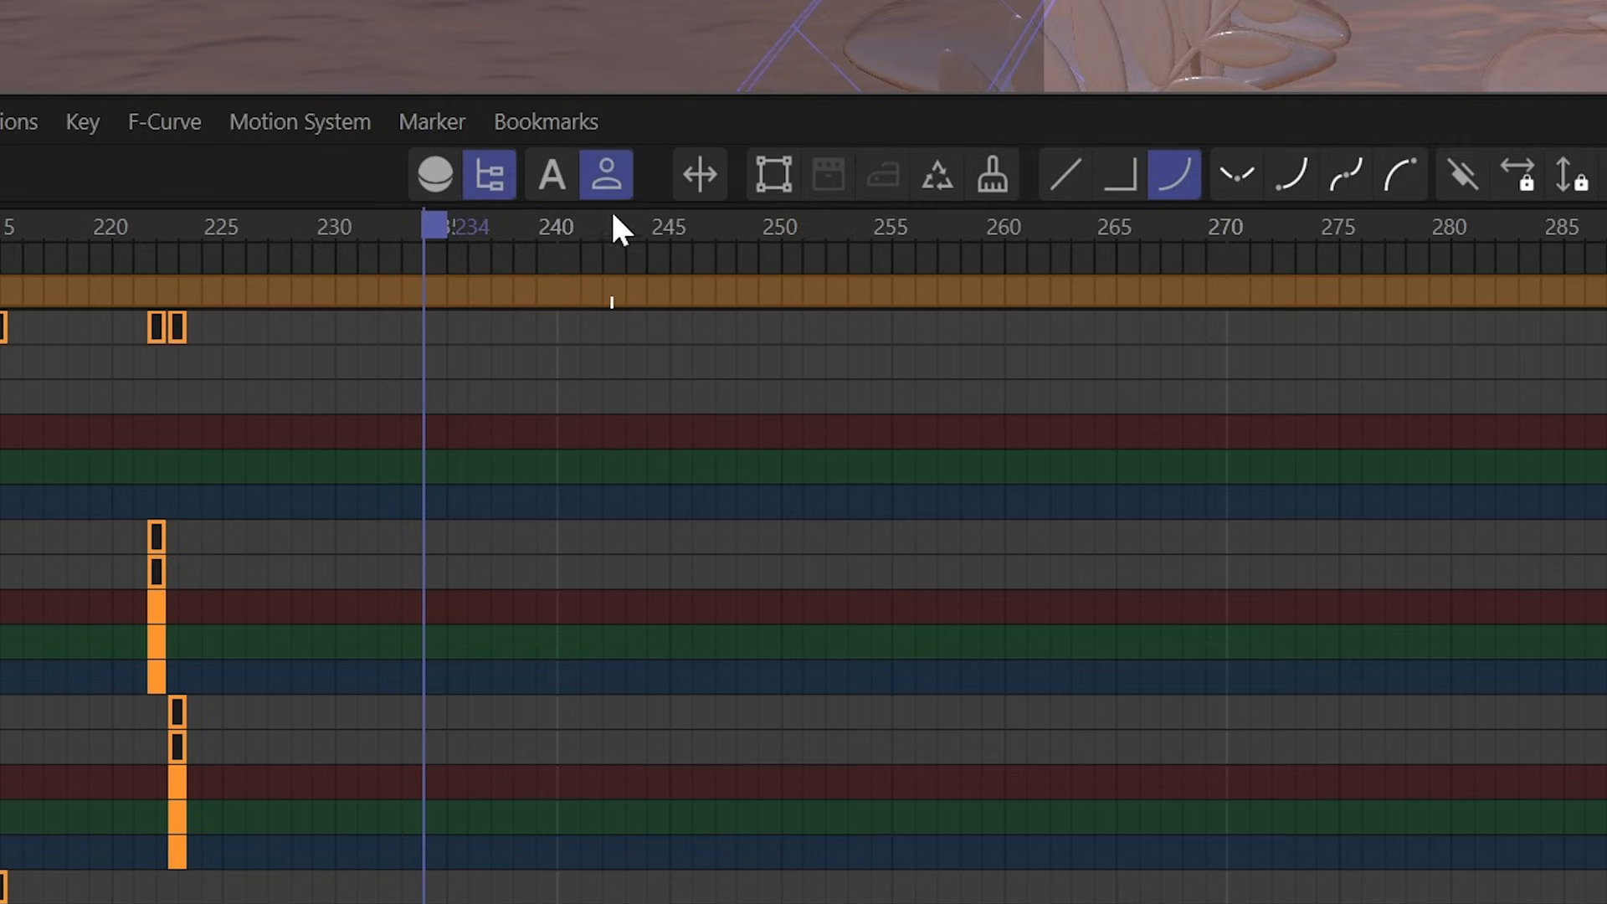
Step: Recall the stored Timeline bookmark to show only Tongue.1–Tongue.End position tracks
{"action": "left_click", "coordinate": [544, 121]}
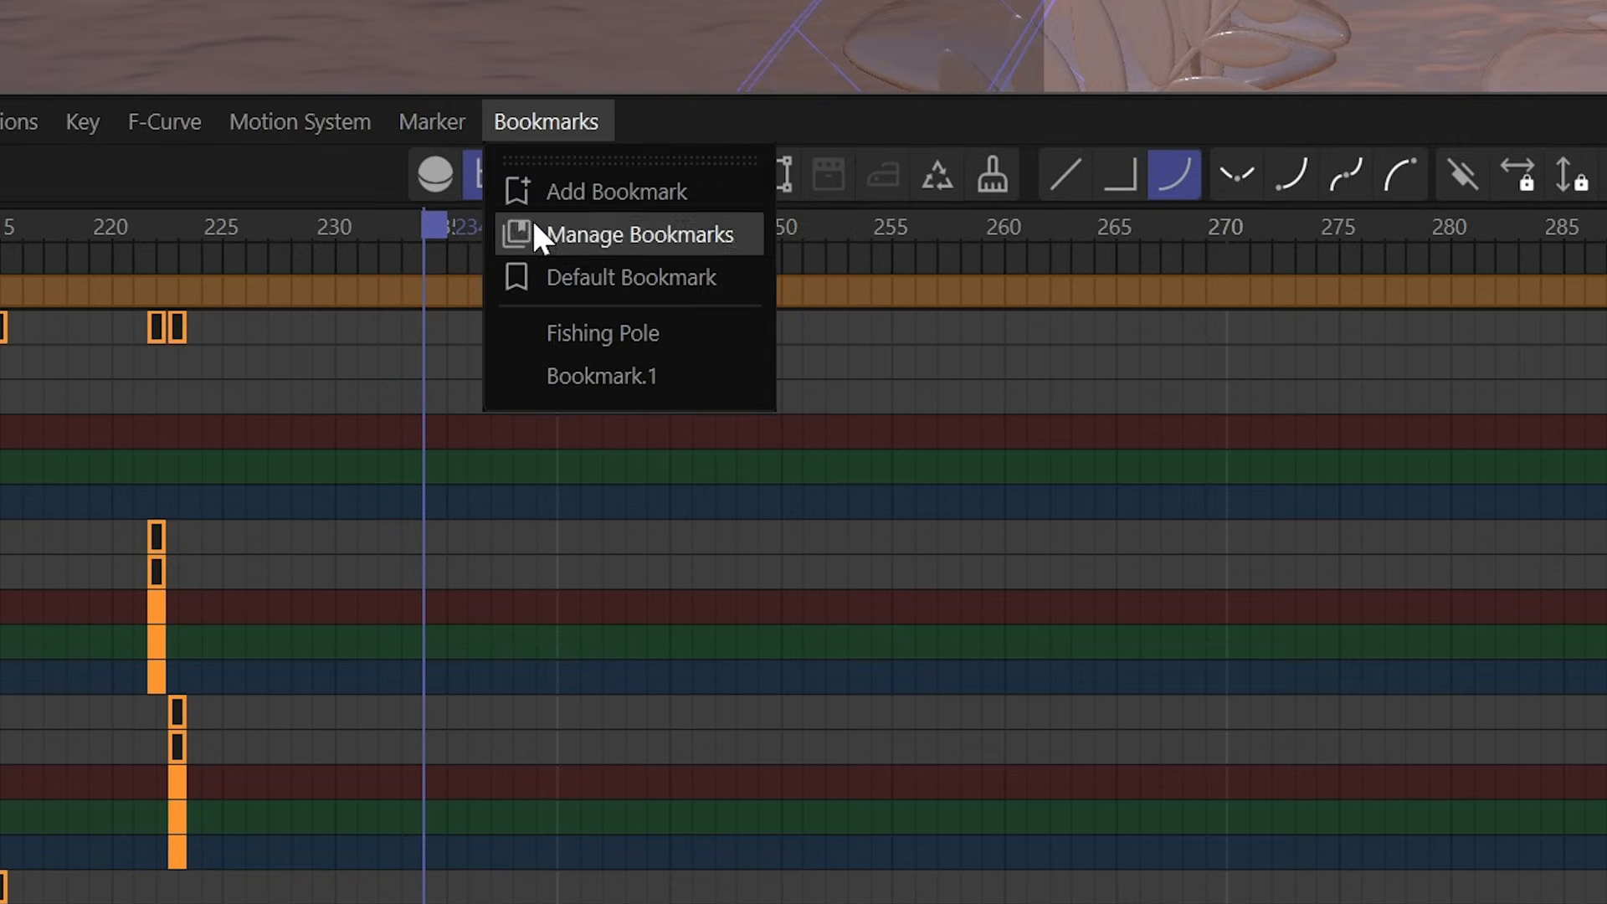
{"action": "left_click", "coordinate": [628, 234]}
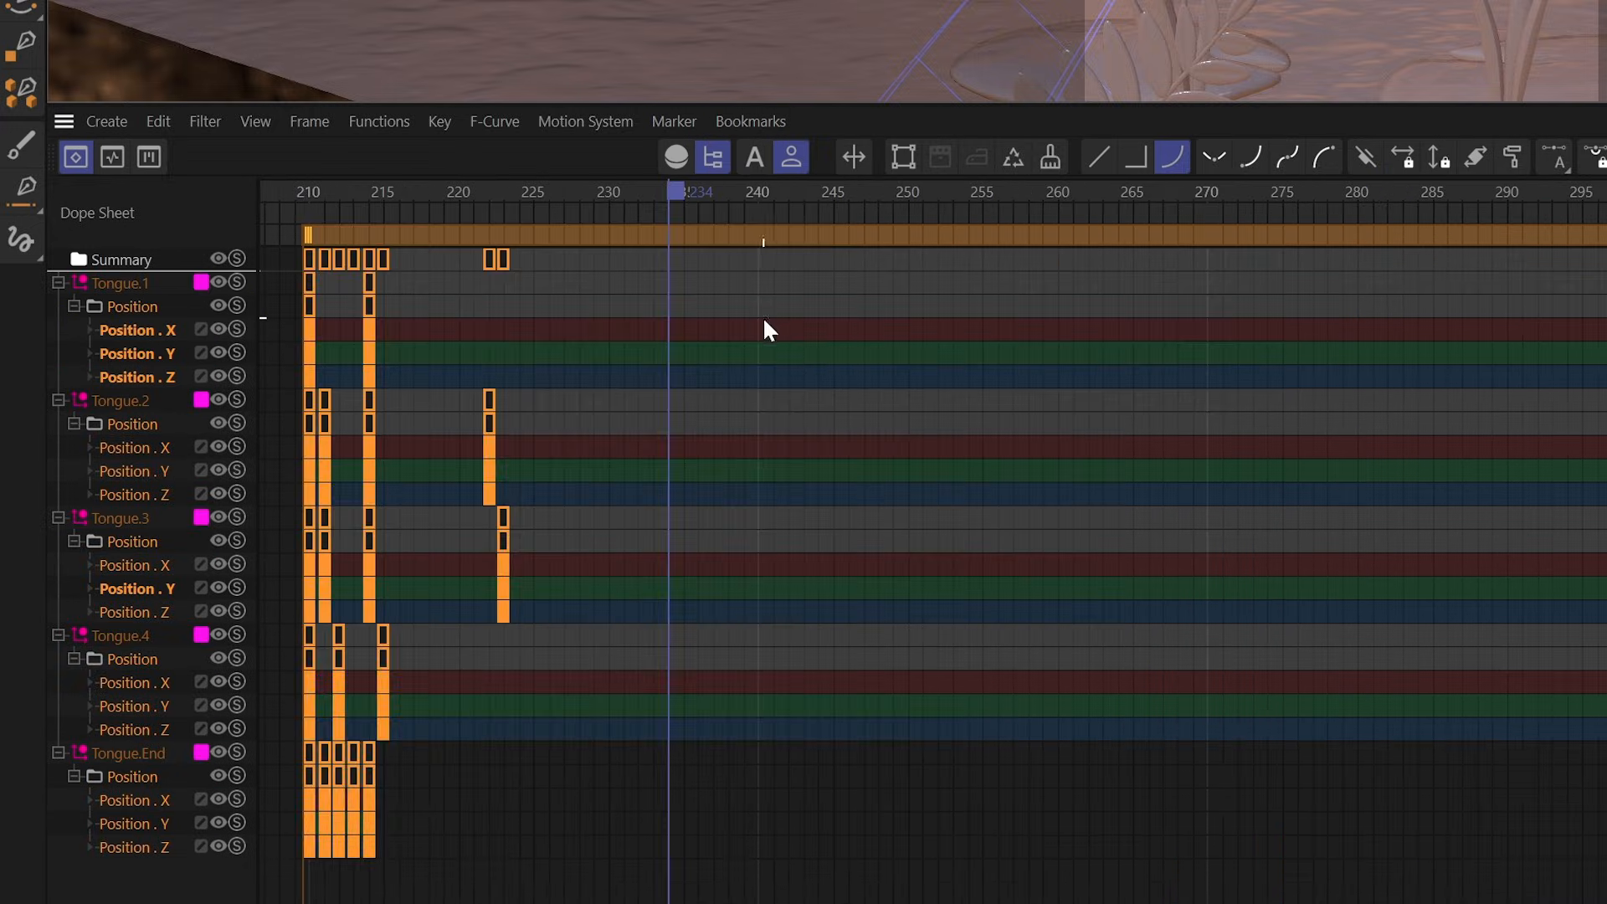
Step: Open the Asset Browser home view beside the office desk scene
{"action": "left_click", "coordinate": [112, 156]}
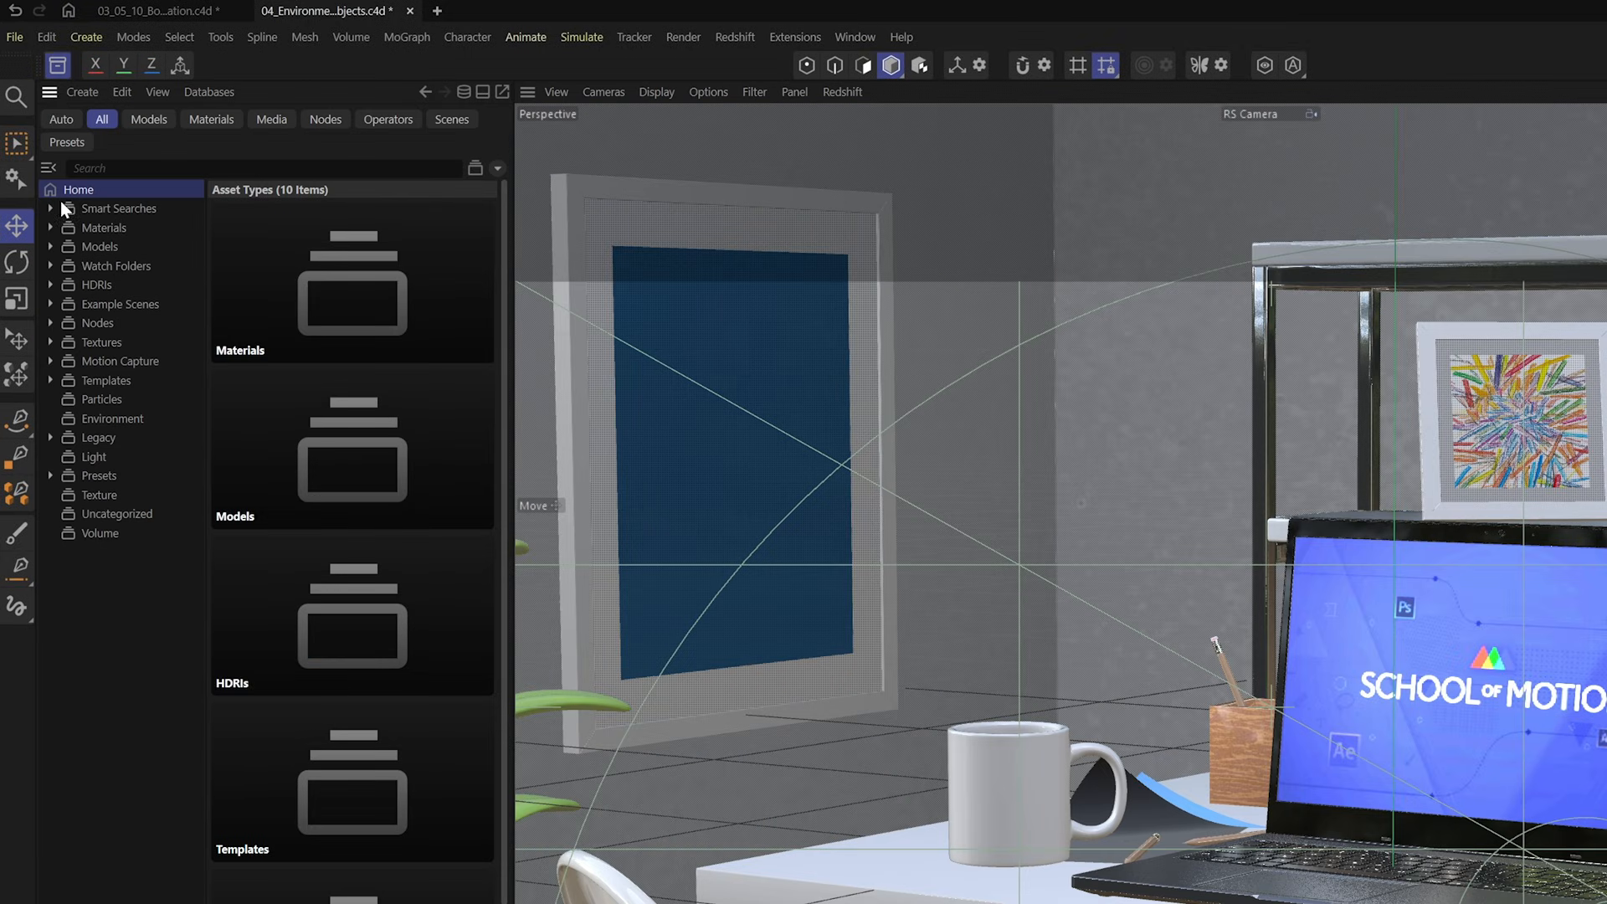
Step: Add hdr-light-studio_24 from the HDRIs folder as a dome light and select RS External
{"action": "left_click", "coordinate": [97, 283]}
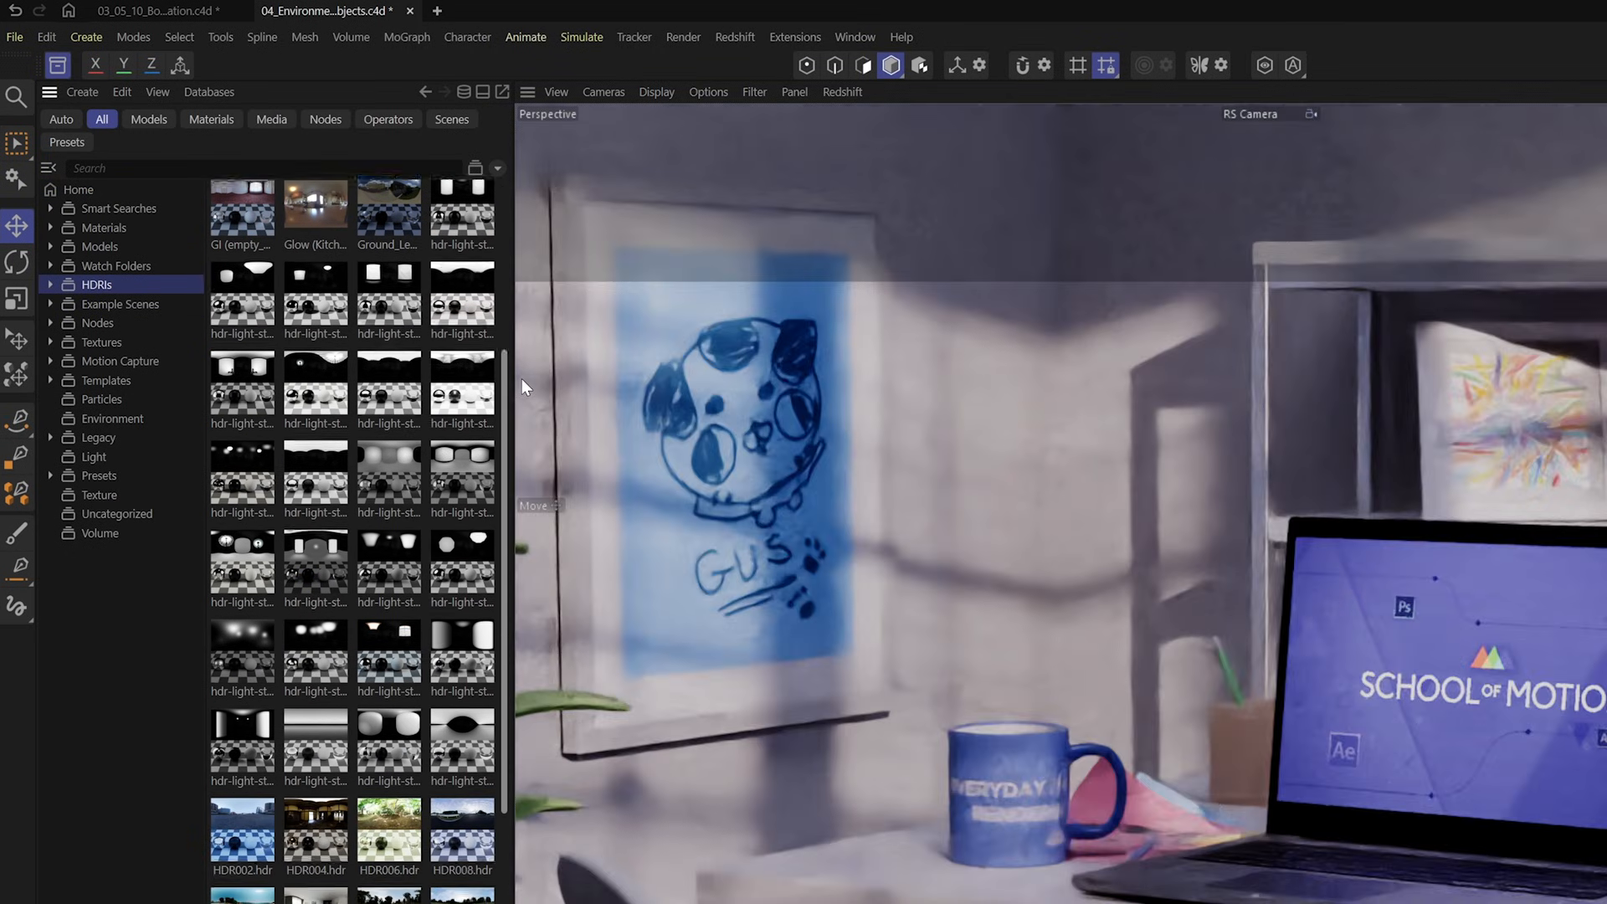
{"action": "scroll", "scroll_direction": "down", "scroll_amount": 3}
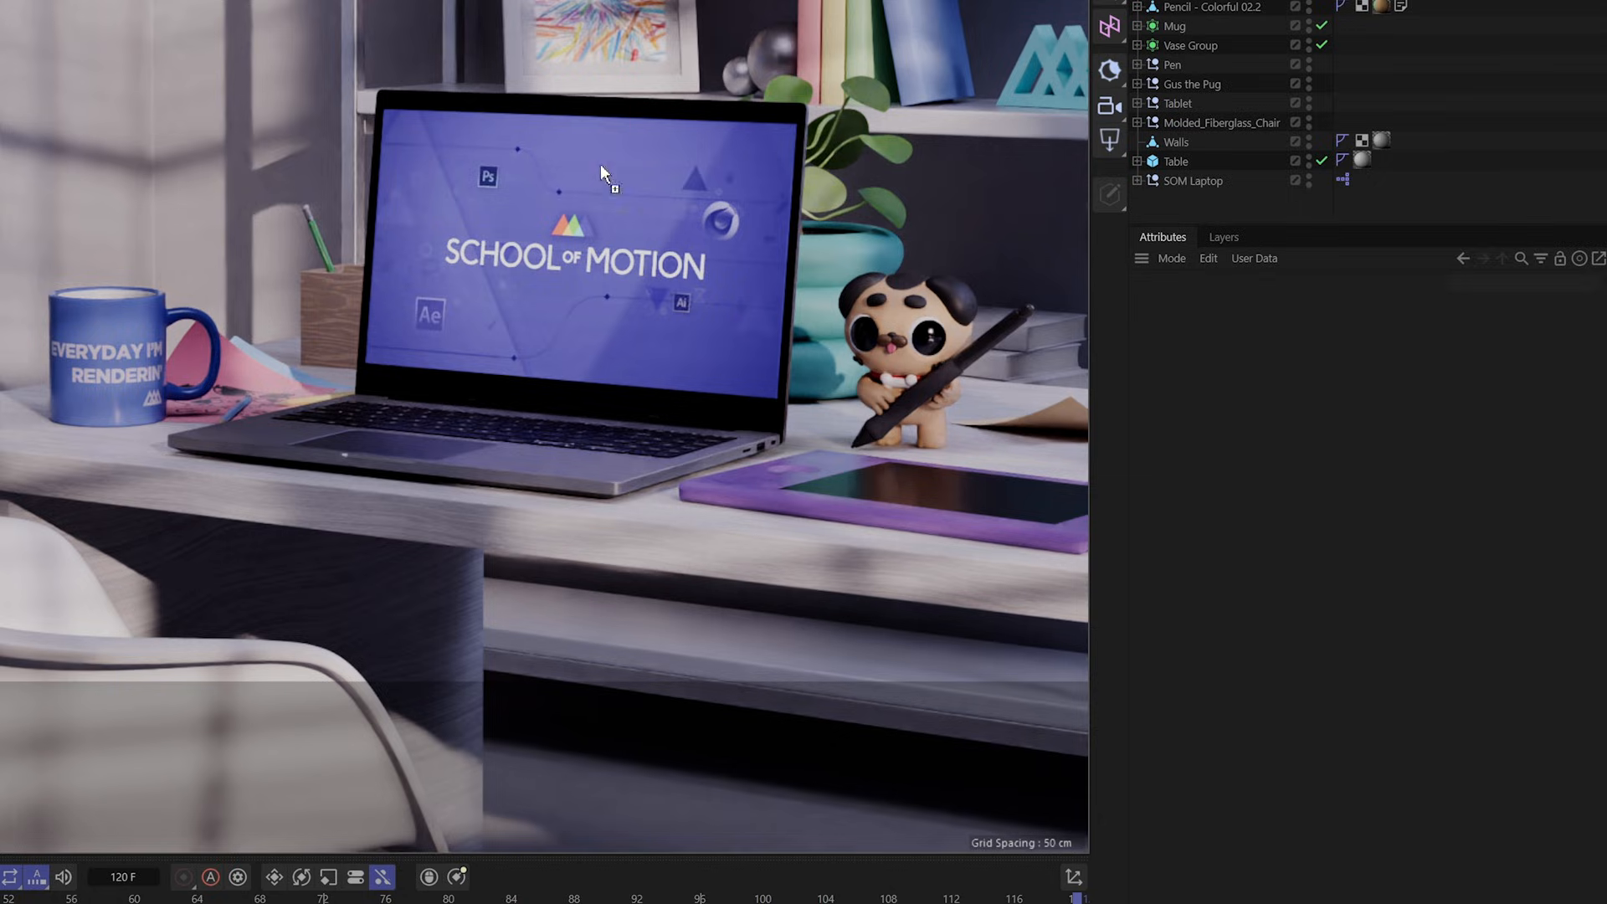
{"action": "left_click", "coordinate": [1191, 200]}
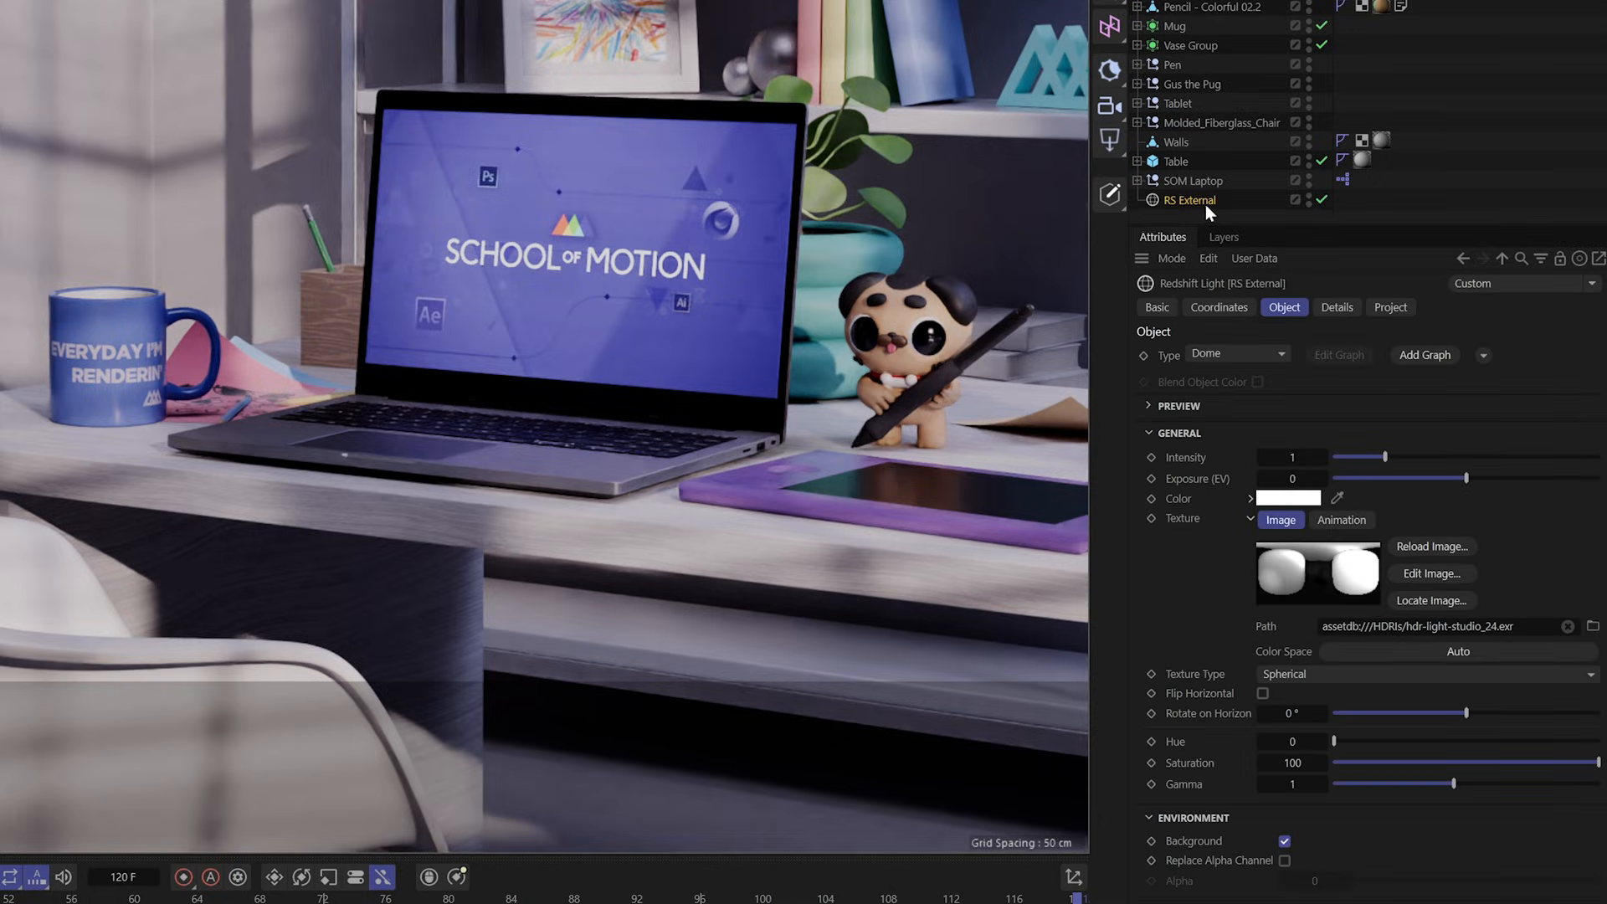
{"action": "left_click", "coordinate": [1188, 200]}
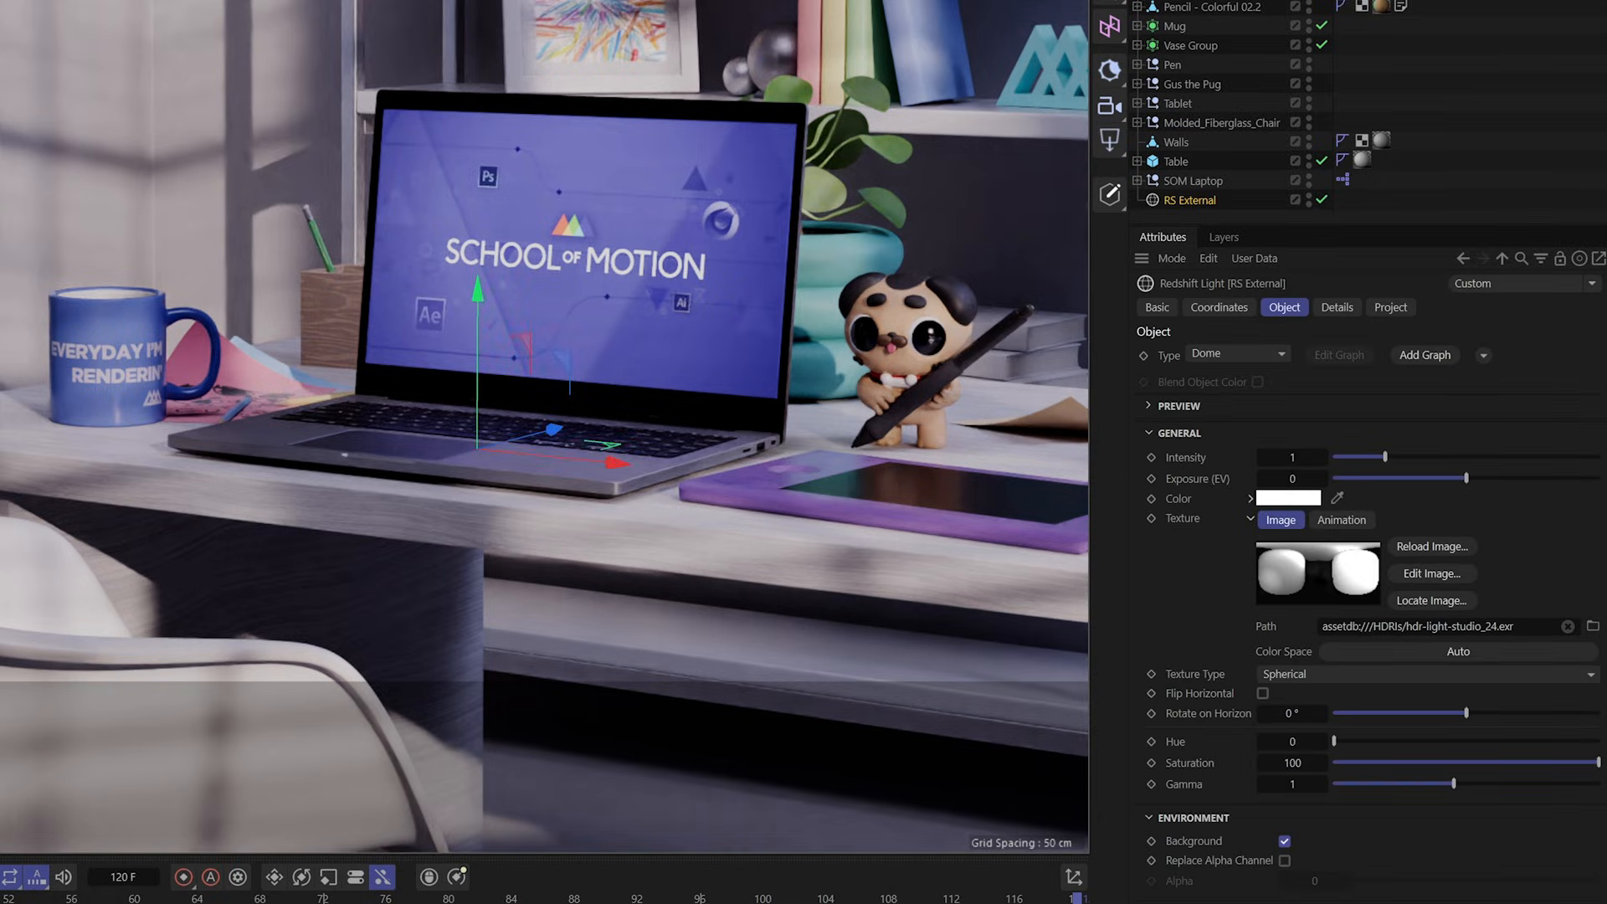